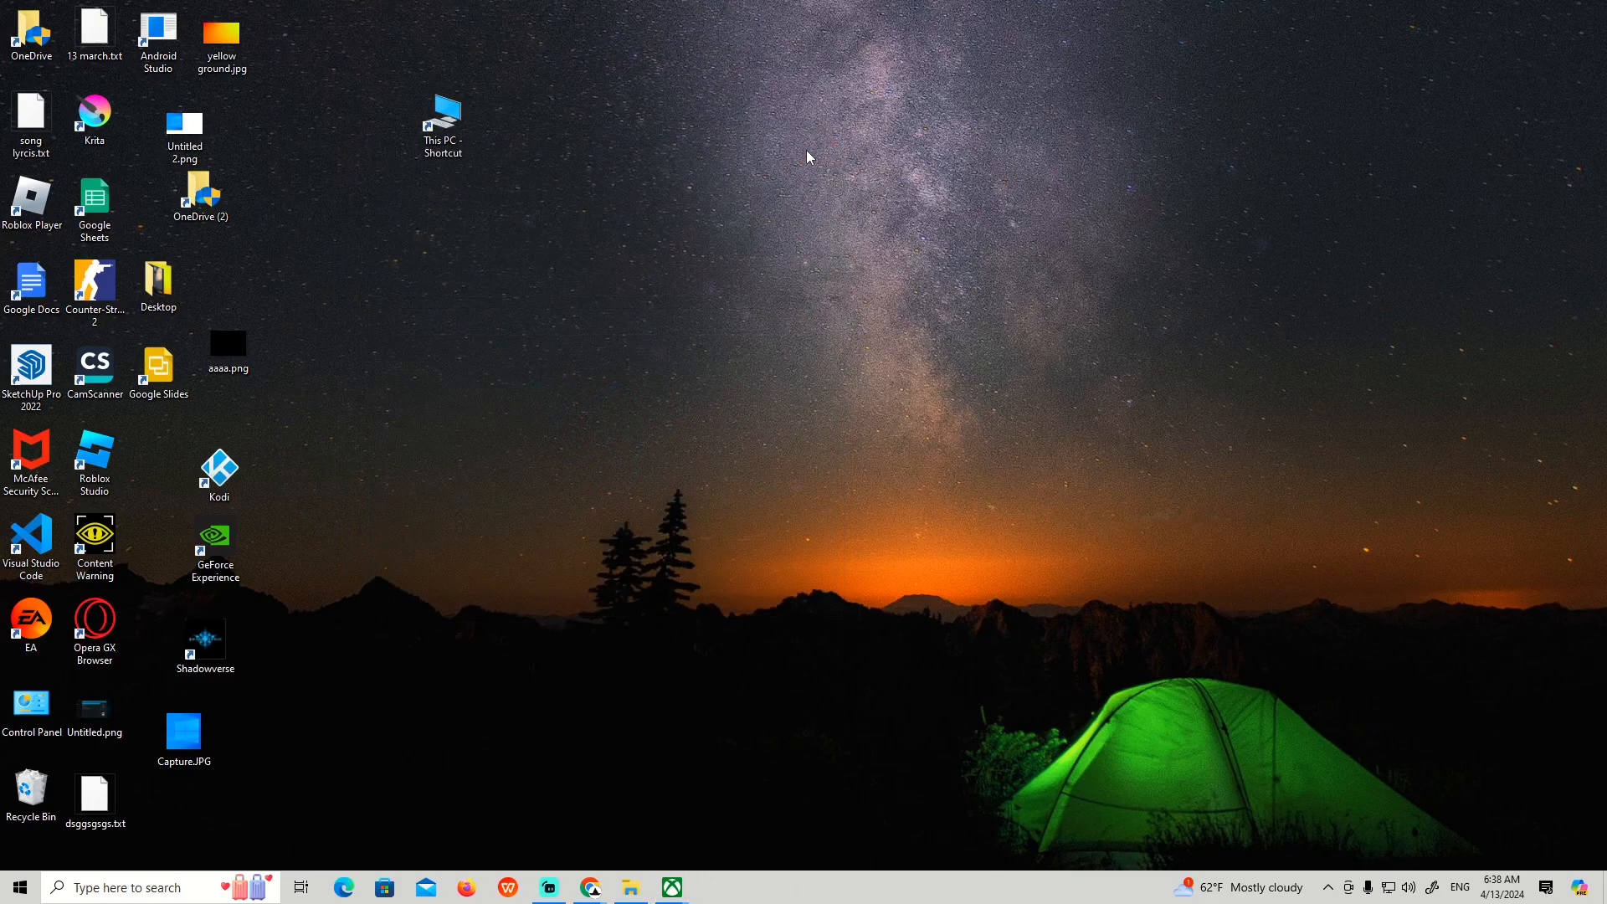
mouse_move(713, 840)
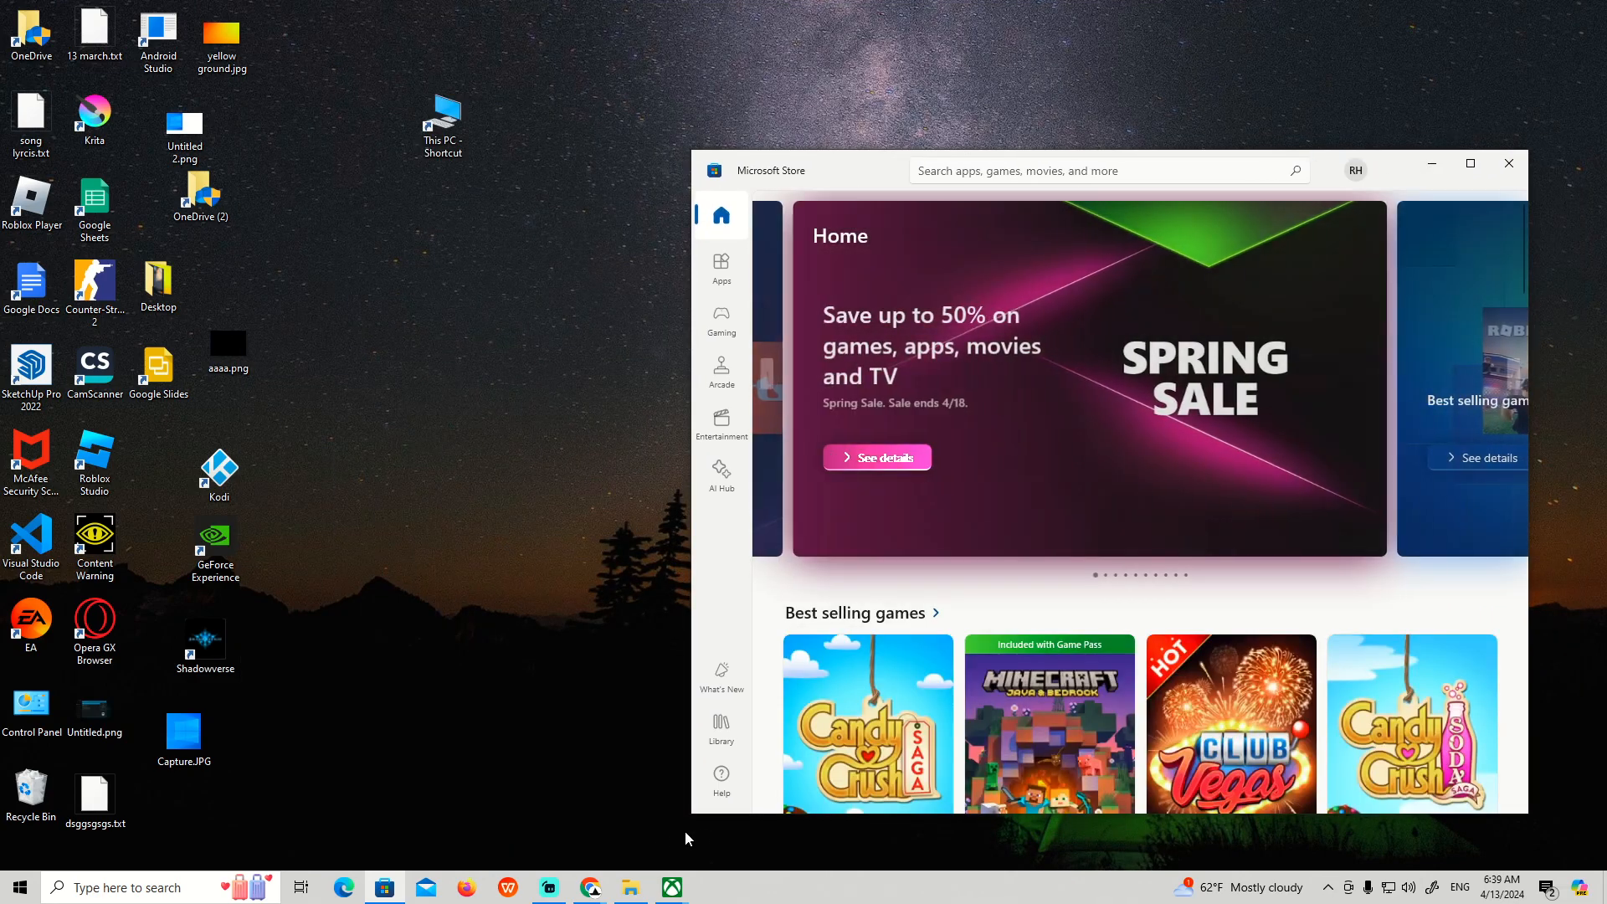
Launch the Xbox app from the taskbar, landing on My Library with four installed games
click(672, 887)
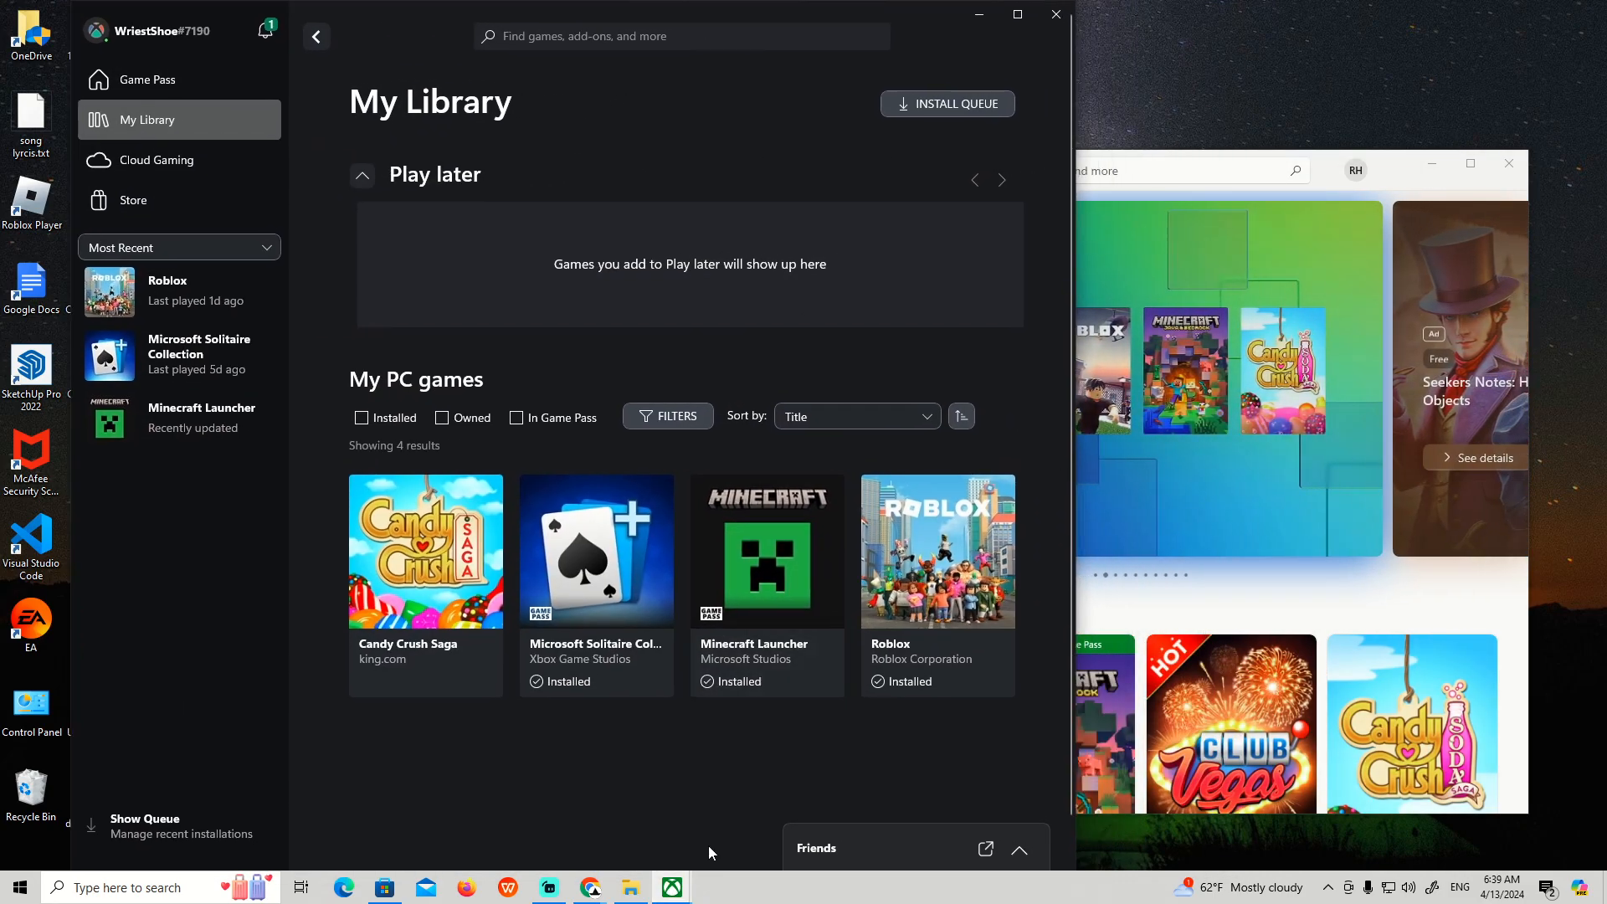
mouse_move(873, 802)
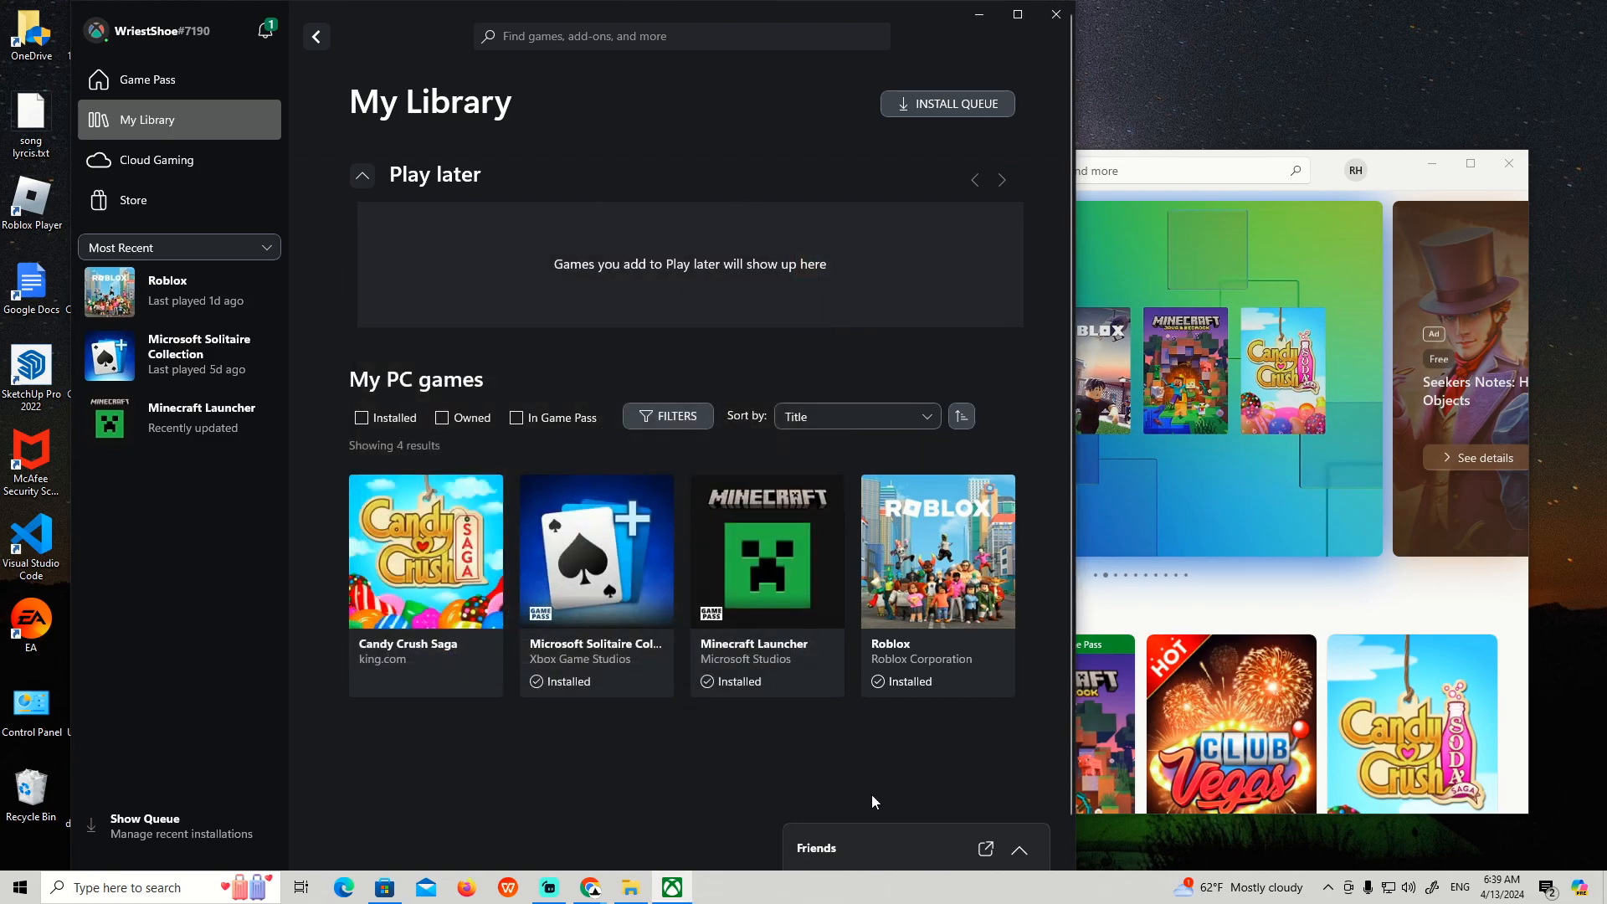
Expand the Friends panel at the bottom right to show offline friends and suggestions
click(1017, 850)
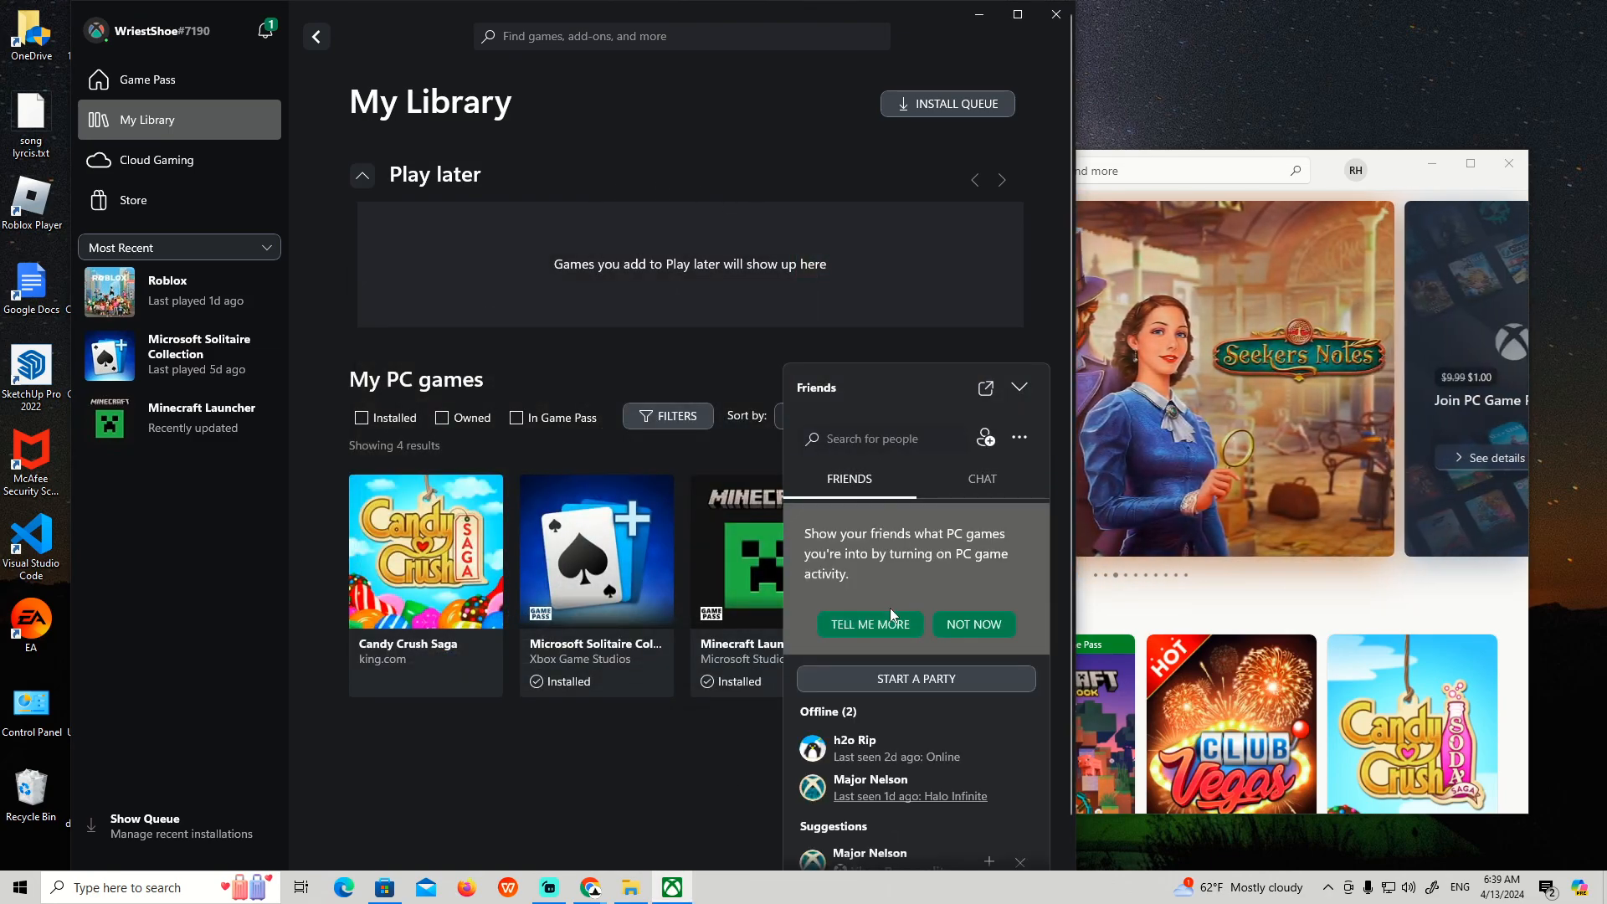